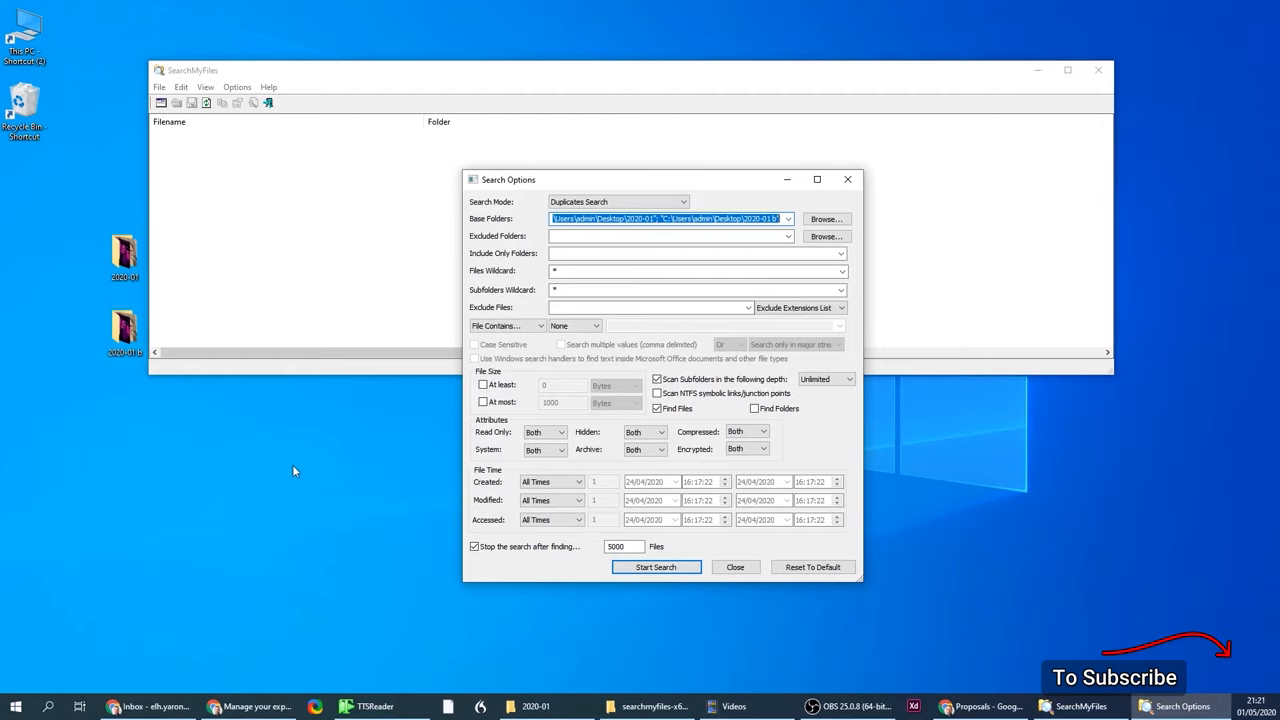
mouse_move(336, 393)
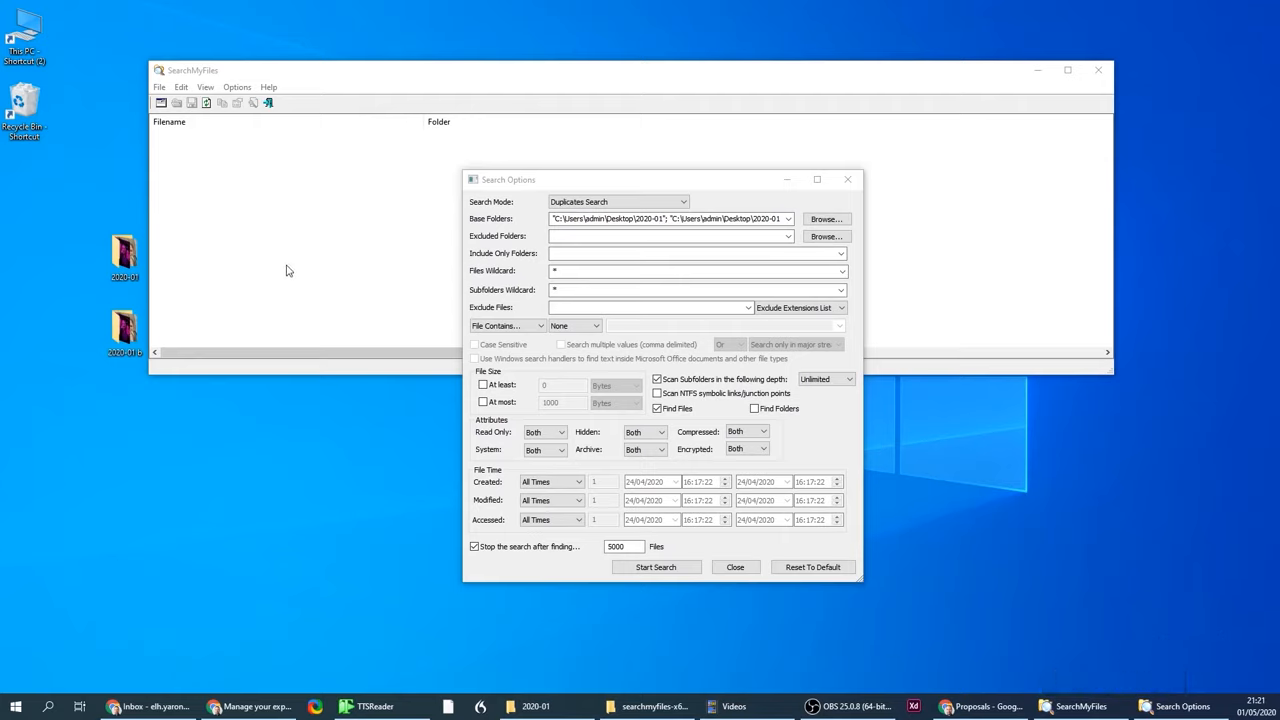
mouse_move(605, 214)
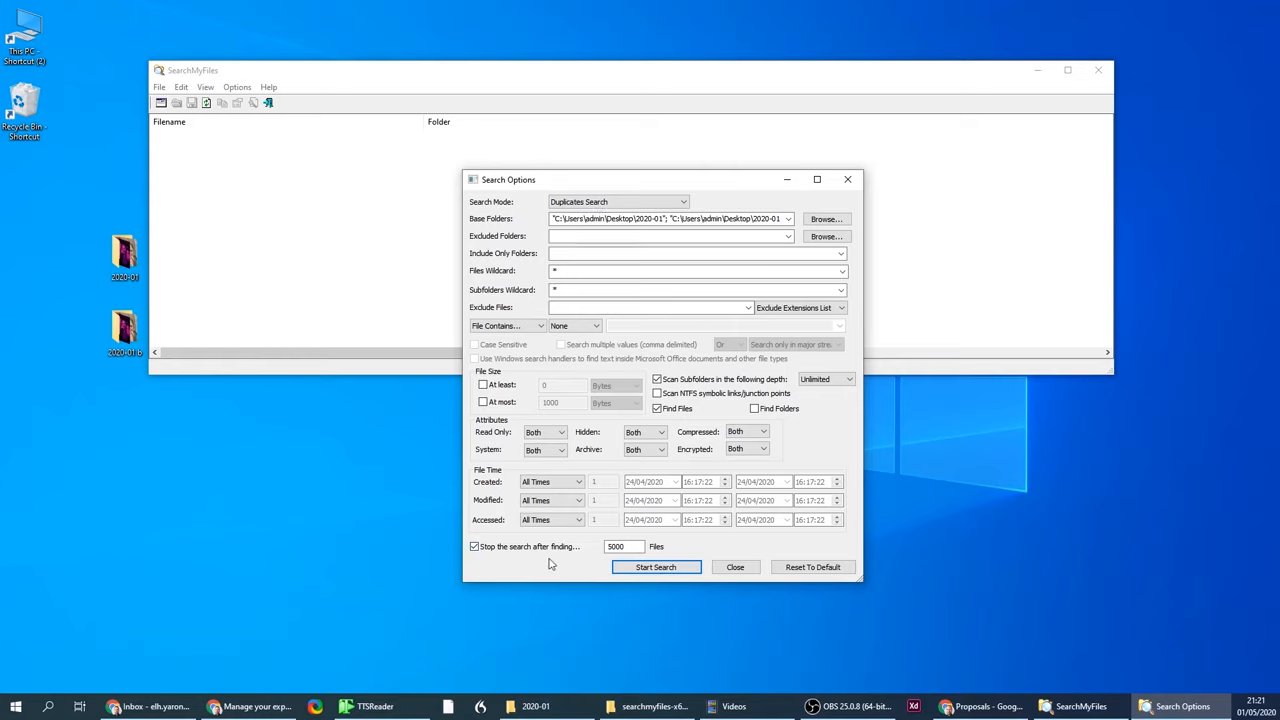
Start the duplicates search over the 2020-01 and 2020-01 b folders, listing 390 matching files.
left_click(622, 546)
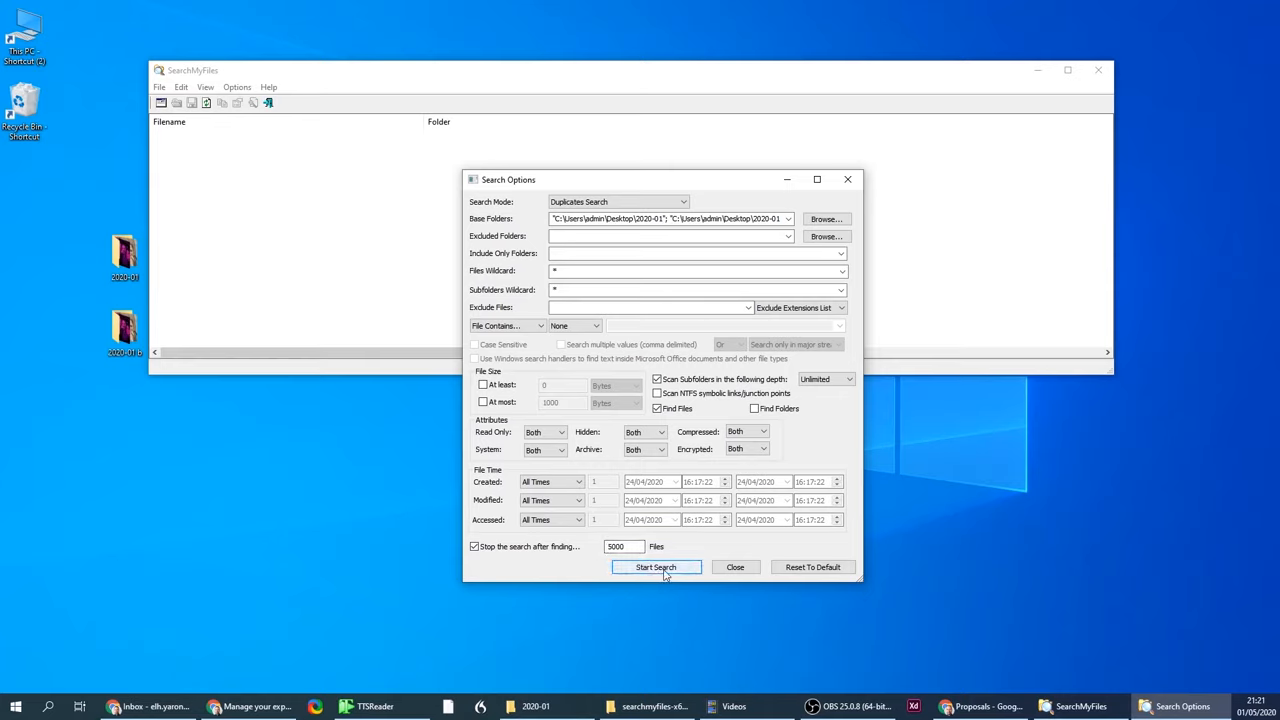
left_click(655, 567)
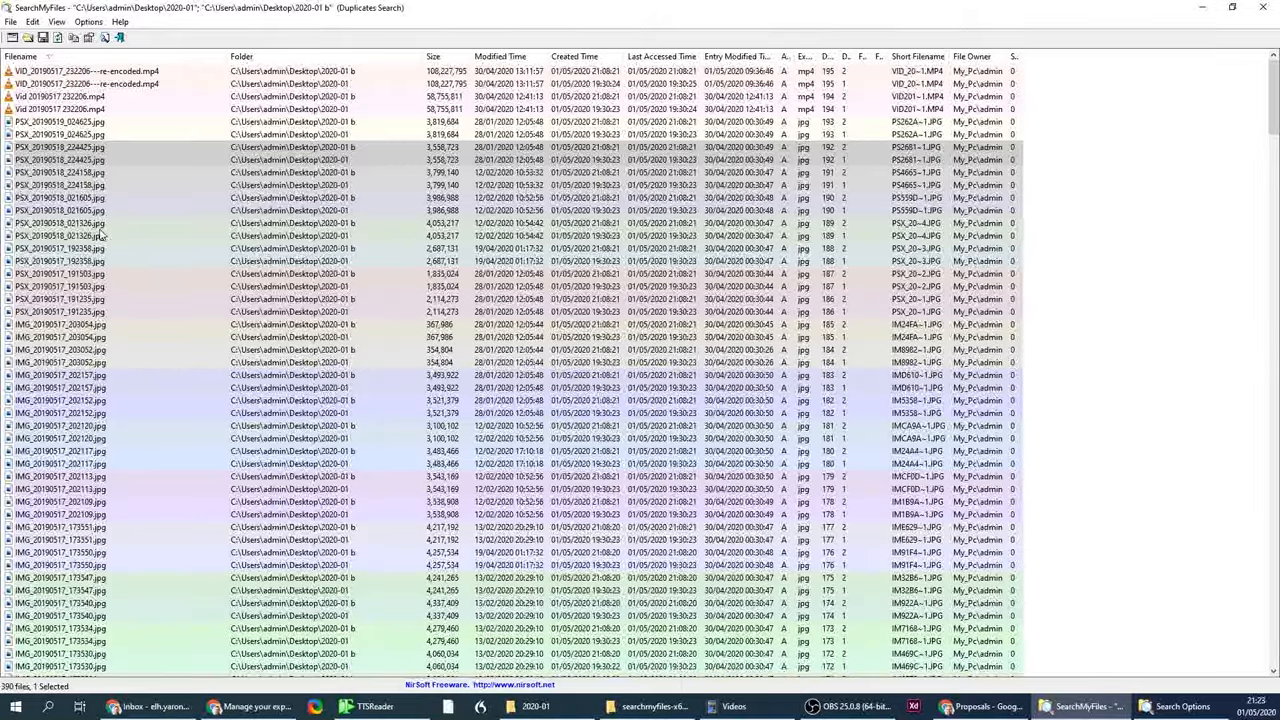
right_click(60, 223)
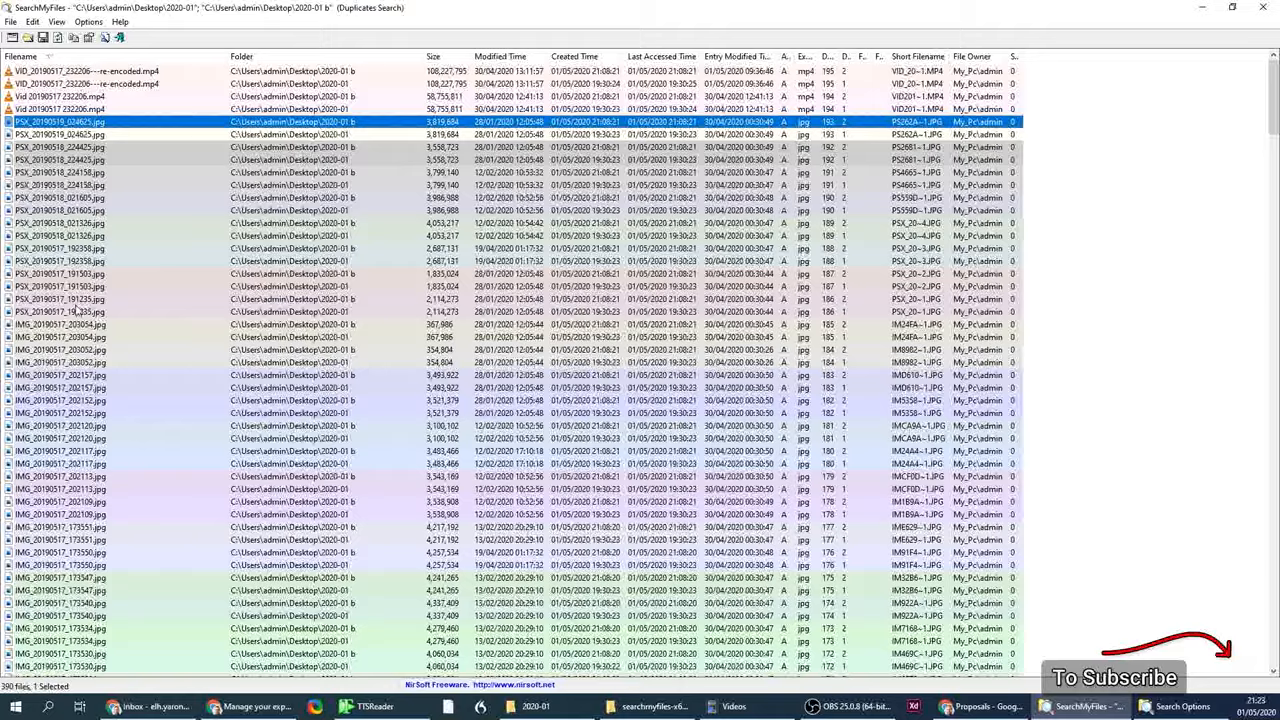
Open the Options menu of duplicate search display settings over the 390 results.
left_click(89, 21)
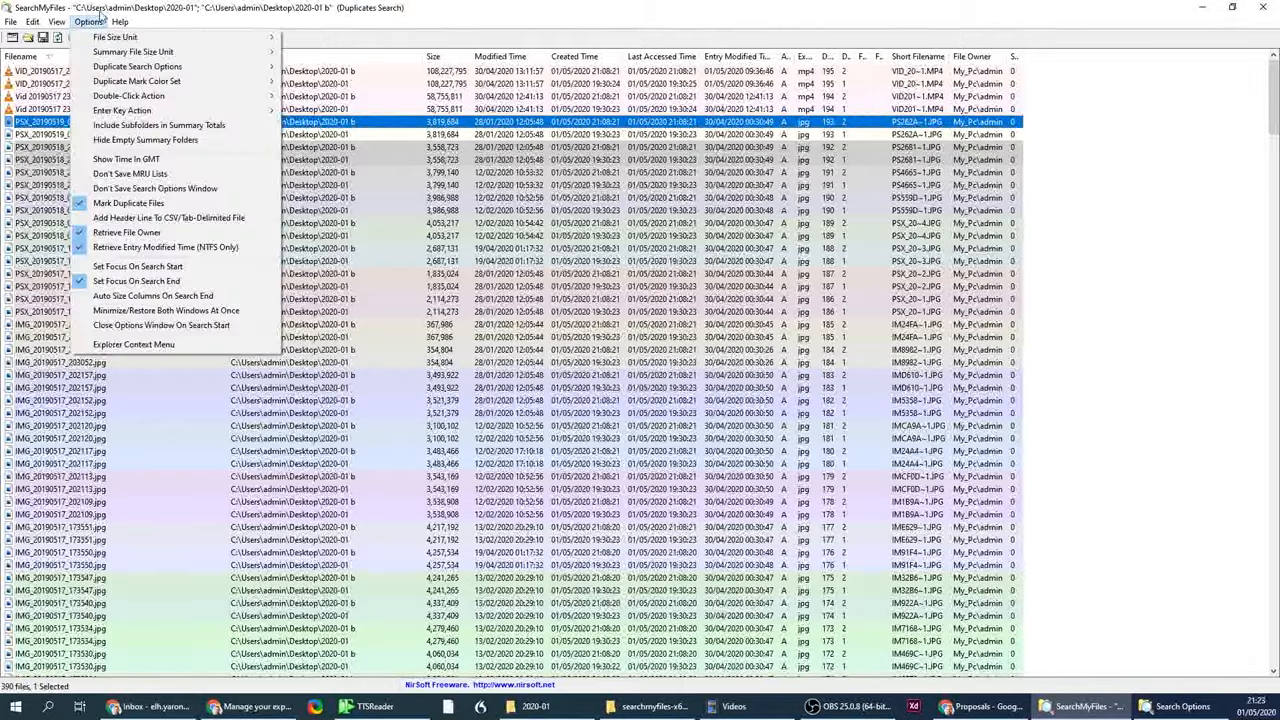
mouse_move(137, 66)
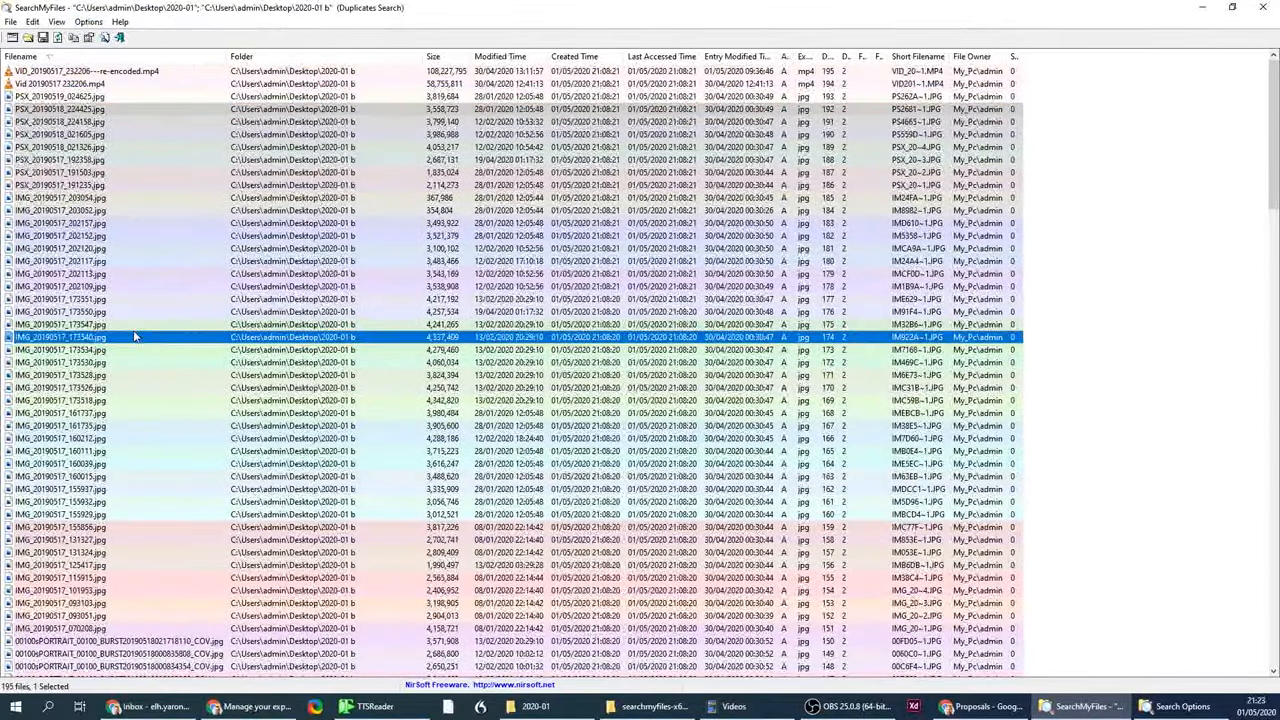
key("ctrl+a")
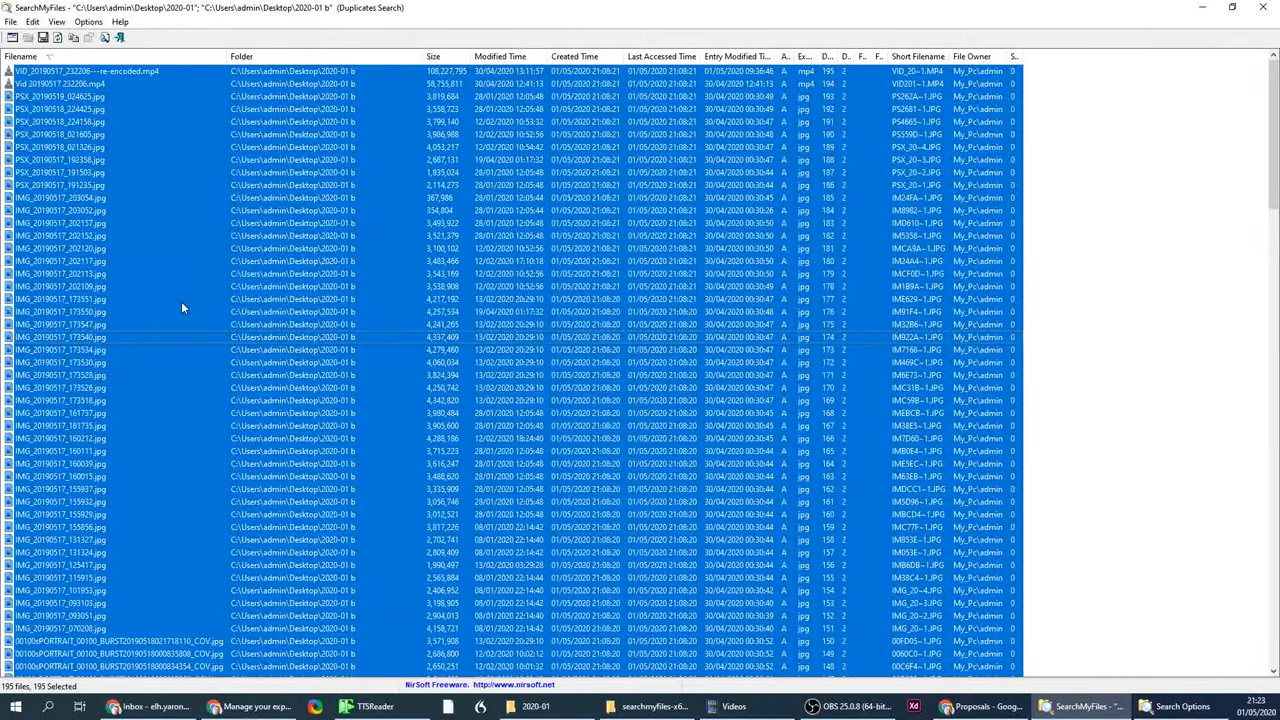
right_click(183, 307)
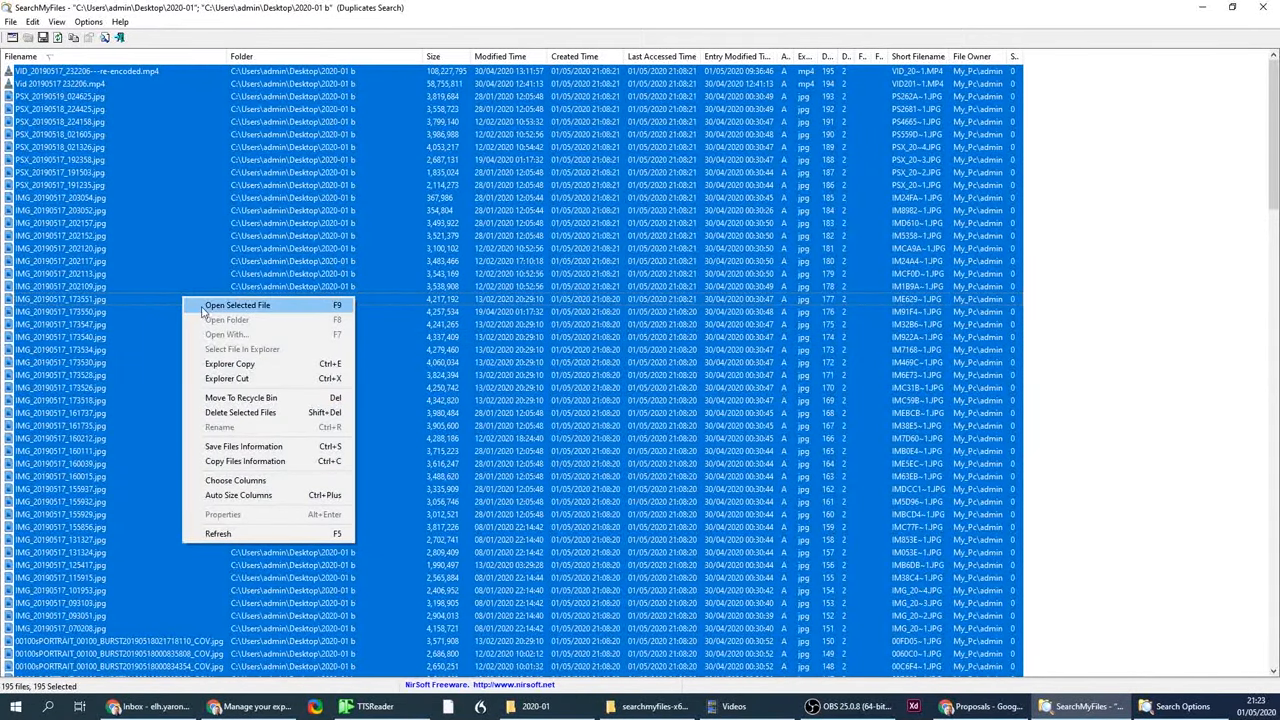
mouse_move(220, 427)
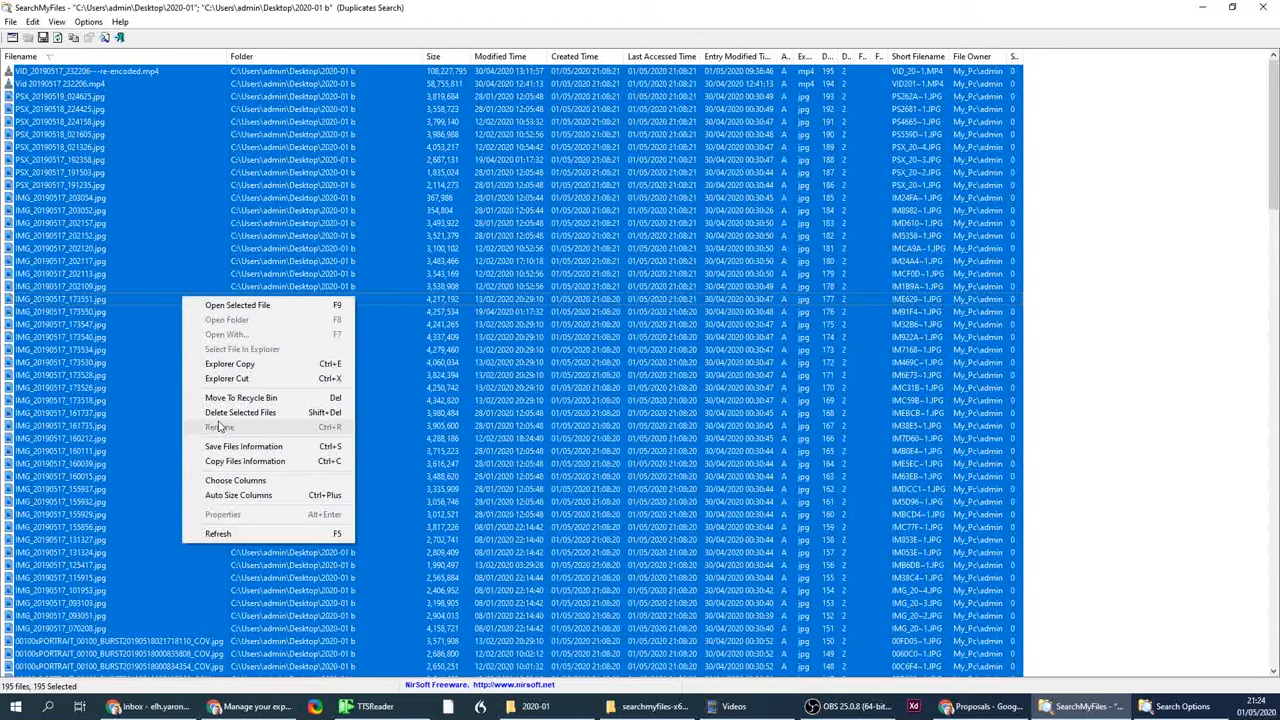
left_click(155, 424)
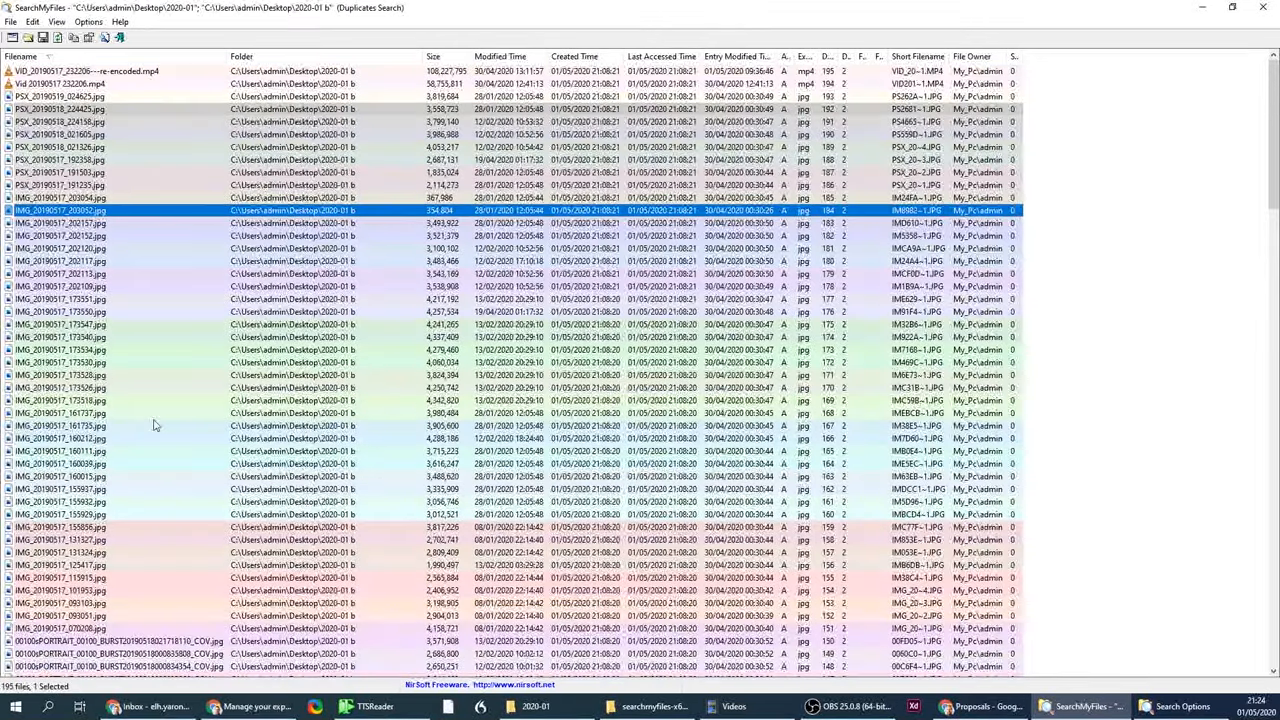
mouse_move(183, 477)
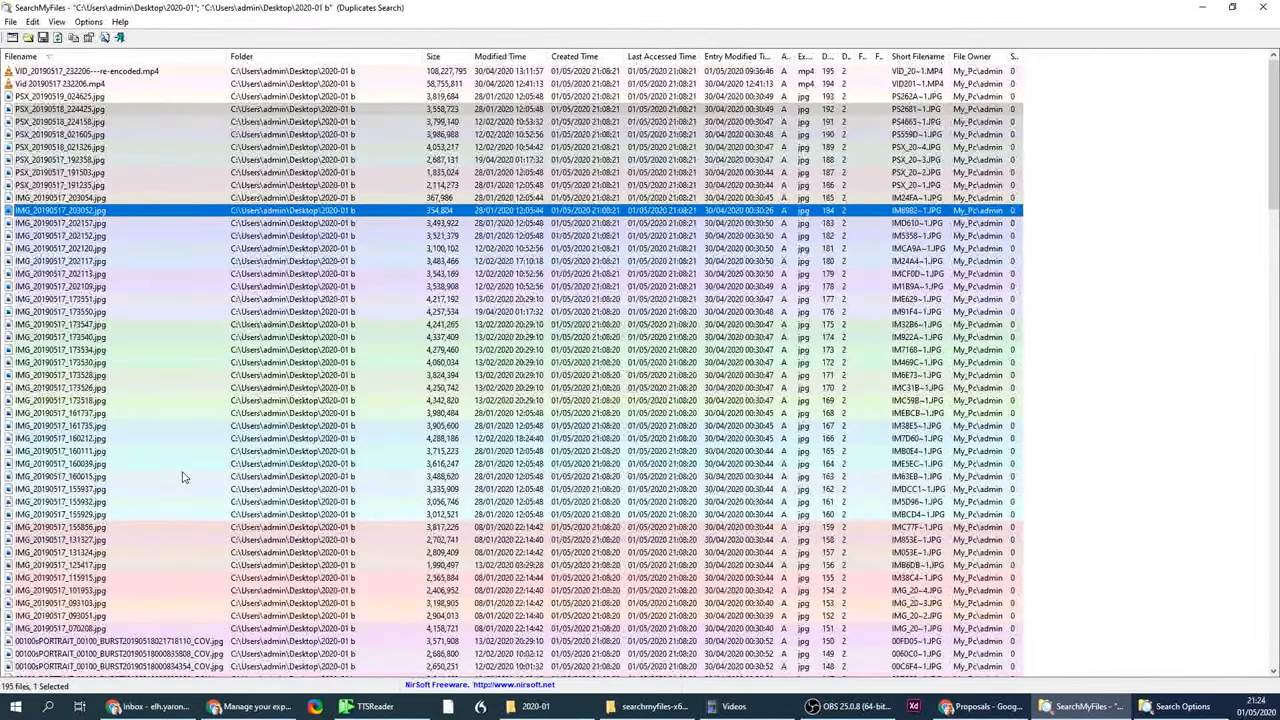